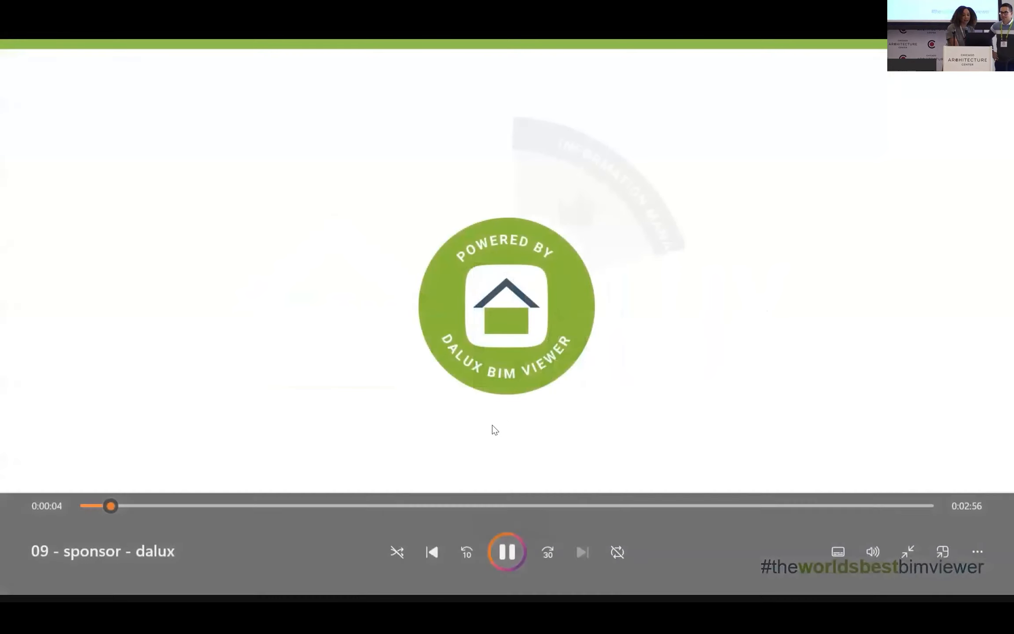
pyautogui.moveTo(506, 554)
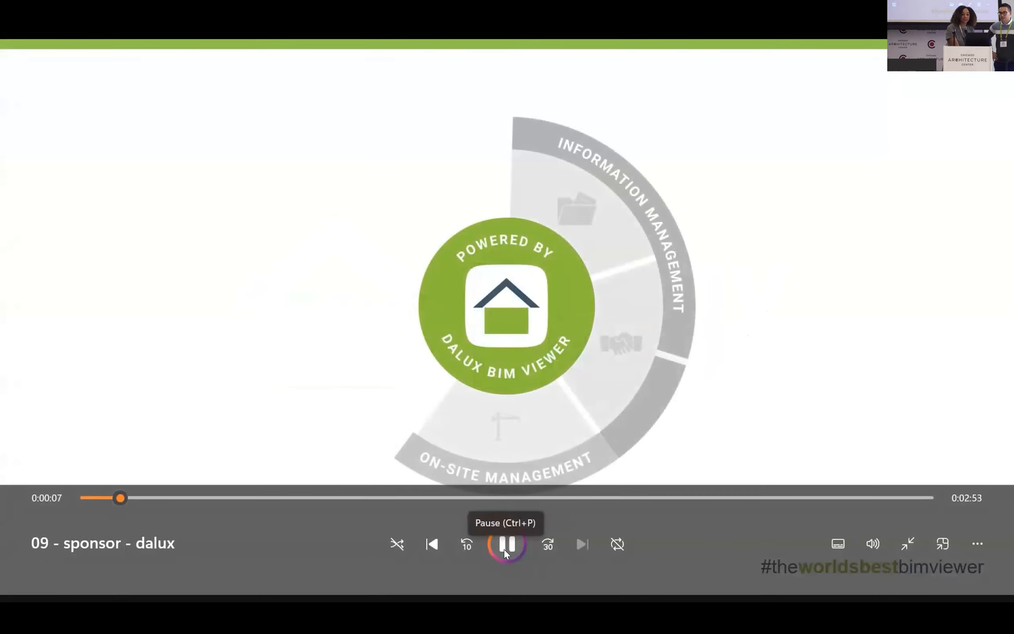
# - Pause and resume the Dalux sponsor video twice, continuing into the clash-detection model demo
pyautogui.click(507, 544)
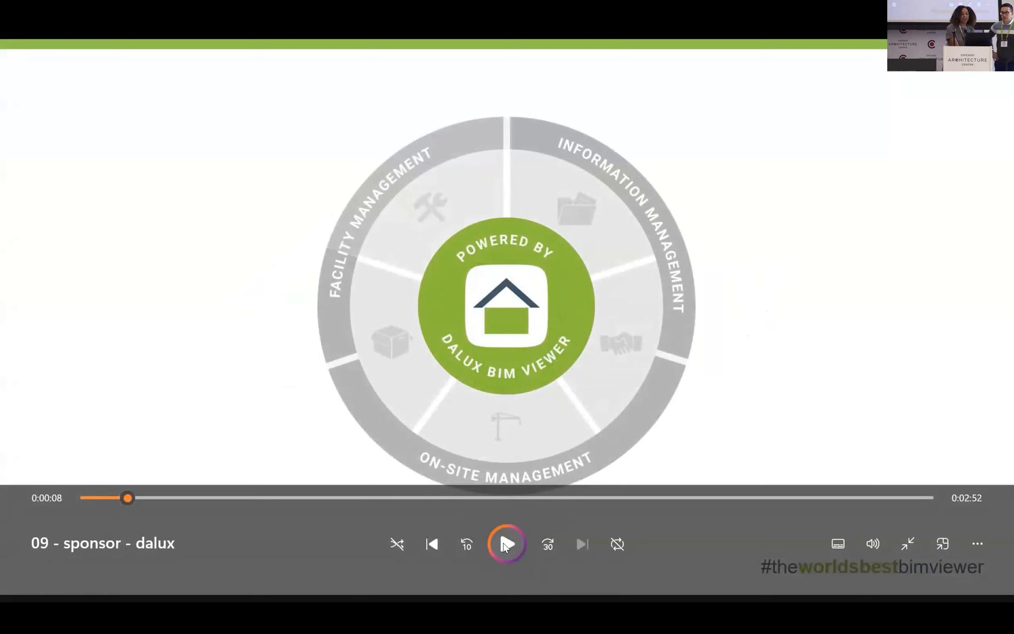
pyautogui.moveTo(507, 547)
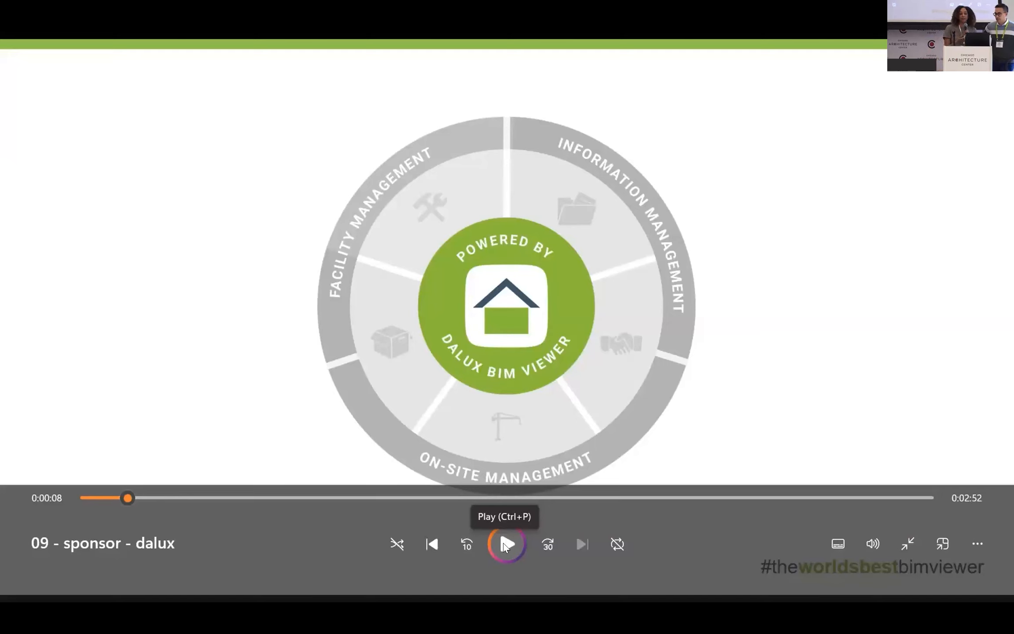
pyautogui.click(506, 547)
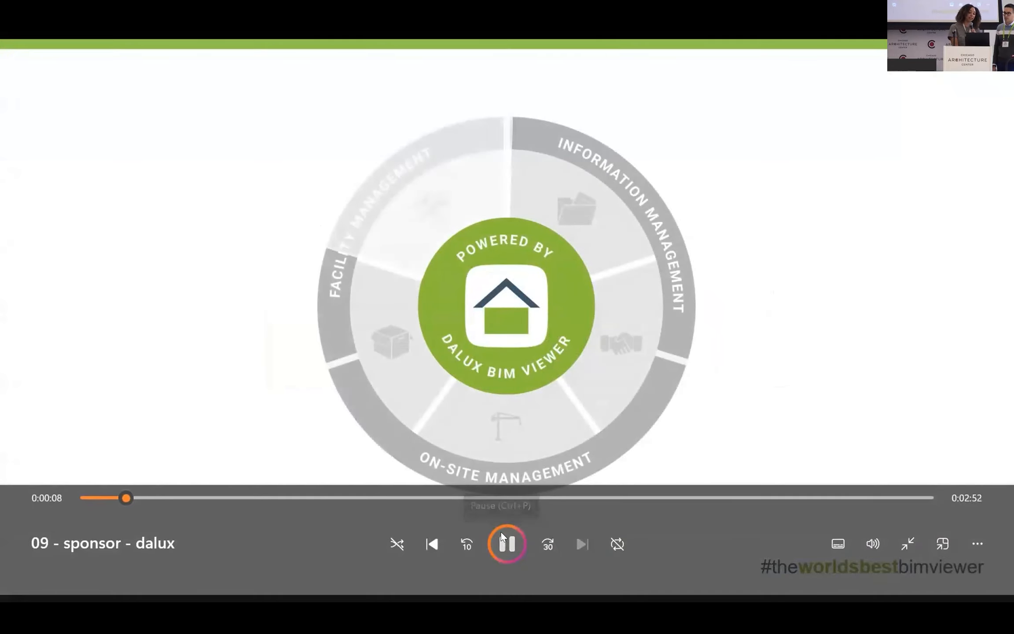
pyautogui.click(507, 544)
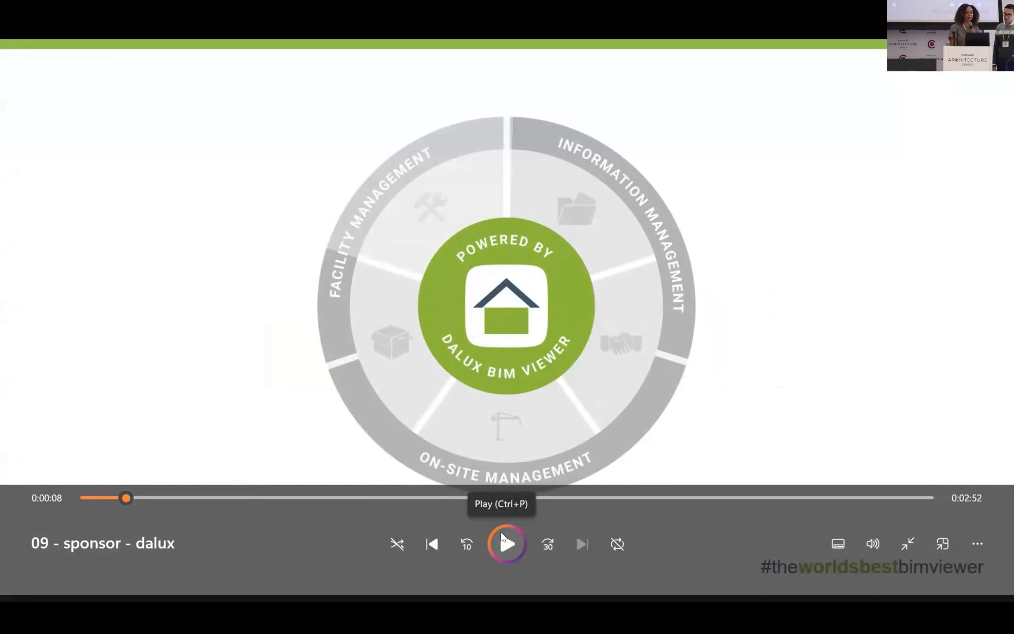
pyautogui.click(507, 545)
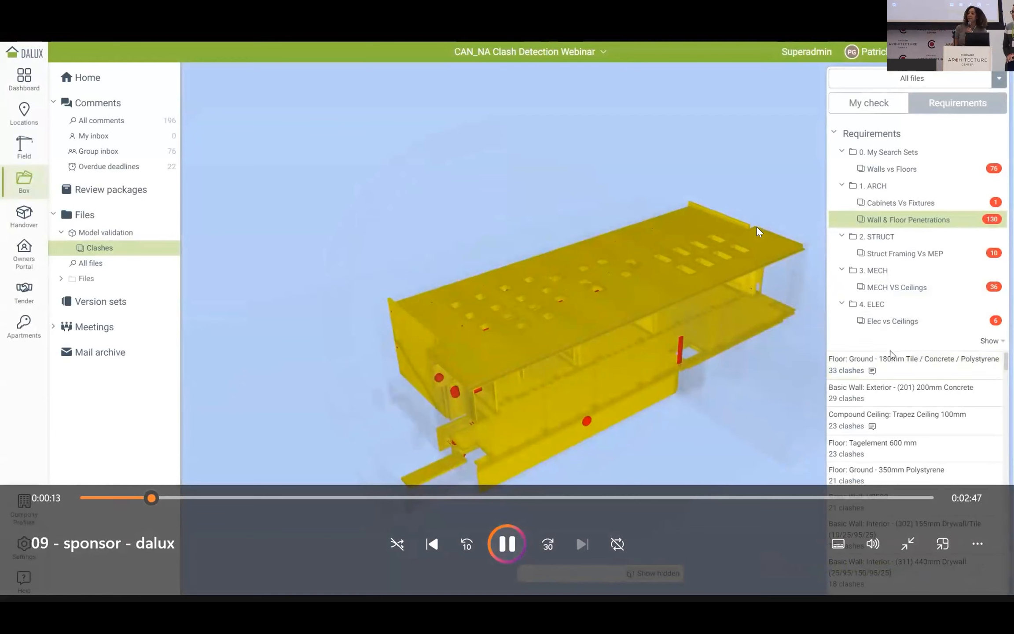
# - Follow the demo through the clash list, slab-opening task and 3D Level 1 section view
pyautogui.click(895, 364)
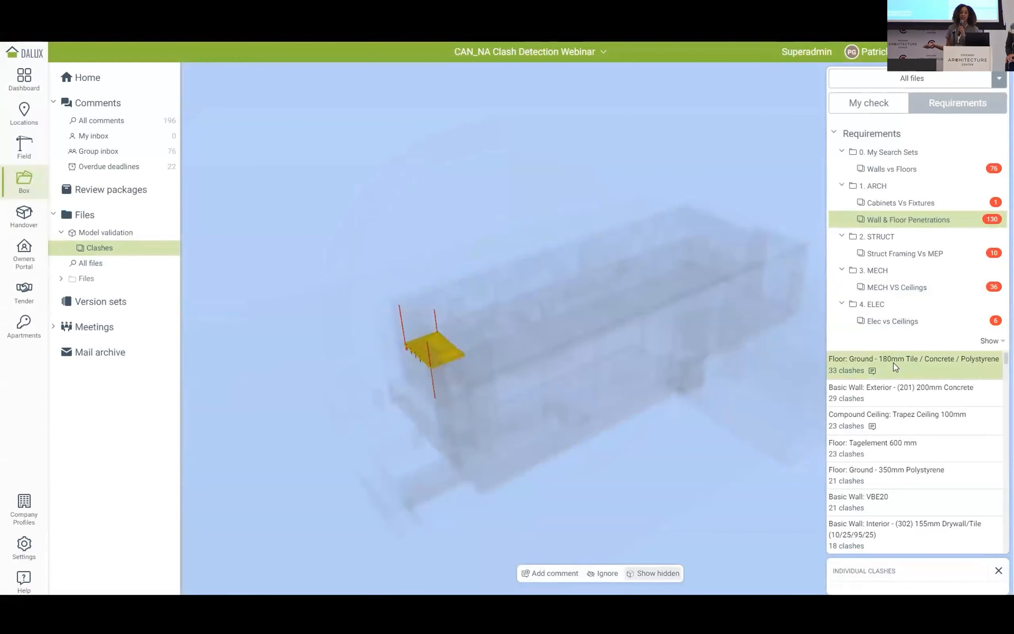
pyautogui.click(886, 359)
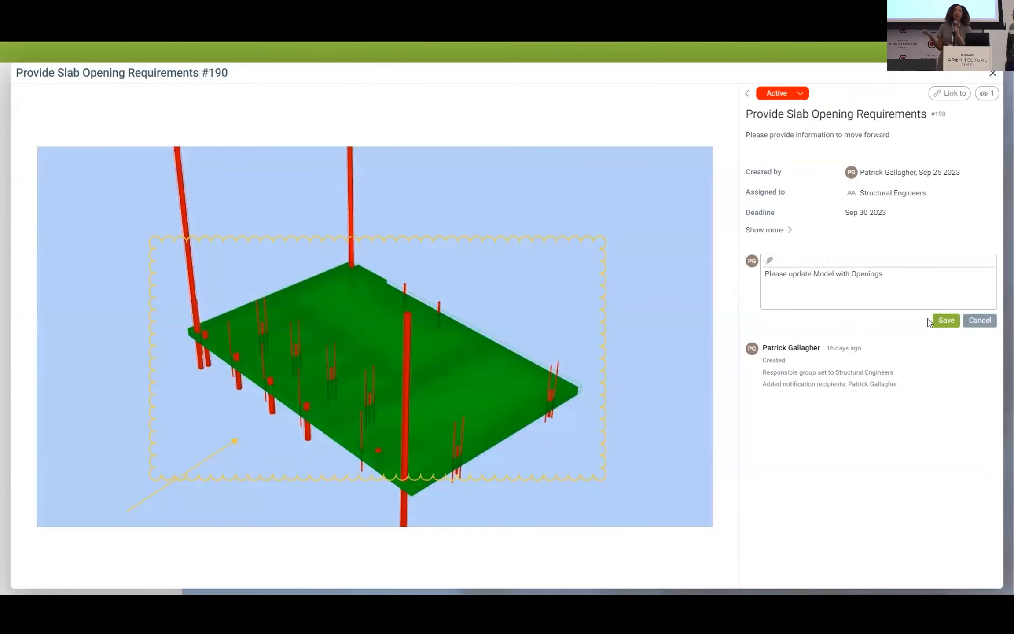
pyautogui.click(946, 320)
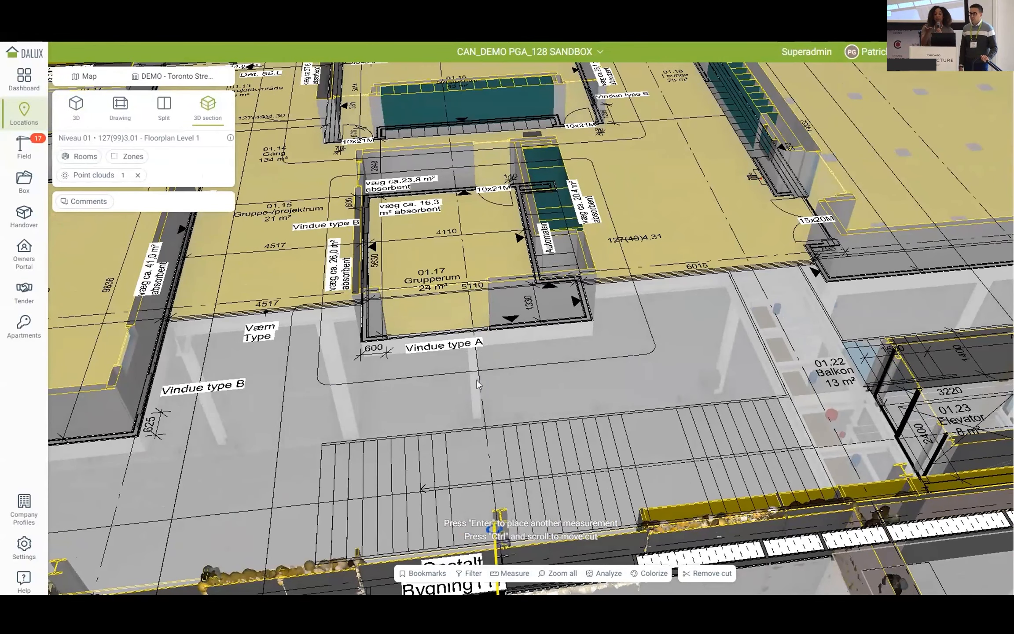
# - Follow the demo through the zone point cloud and Level 01 Pour 2 tasks to a 360° photo
pyautogui.click(388, 339)
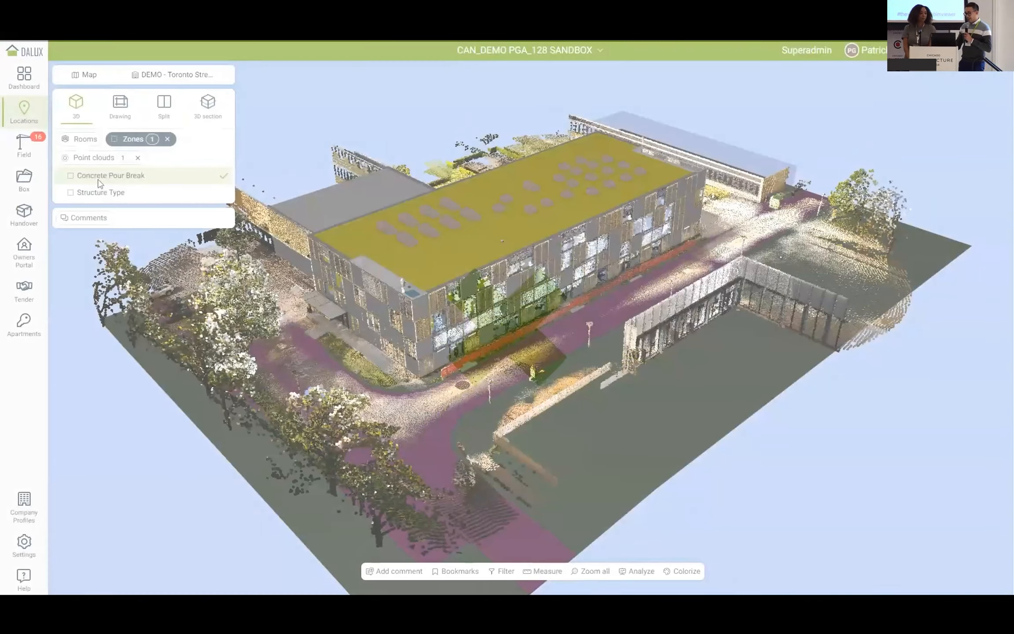
pyautogui.click(70, 175)
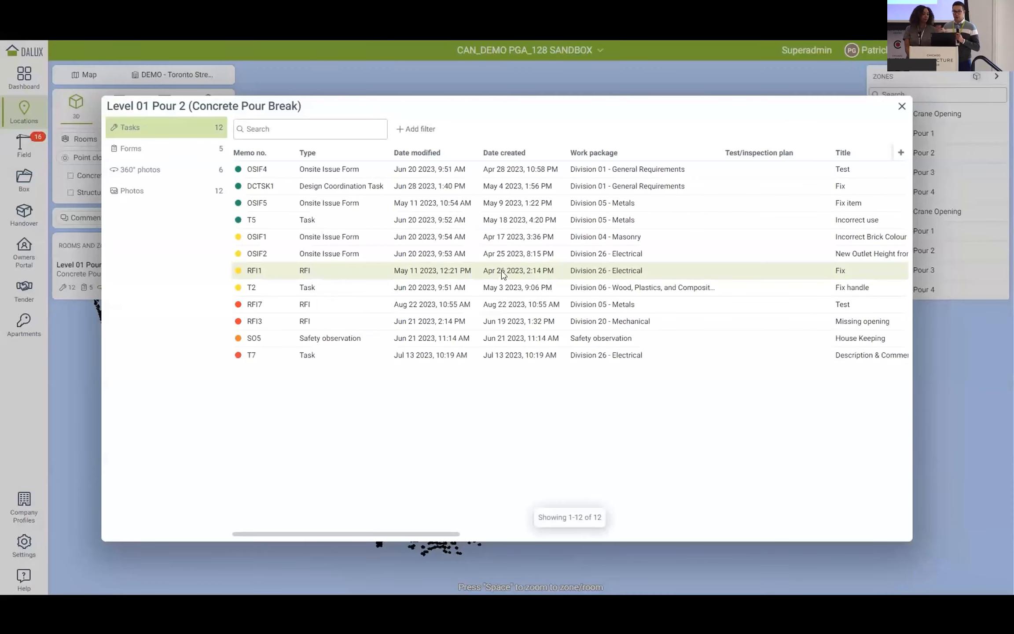
pyautogui.click(132, 191)
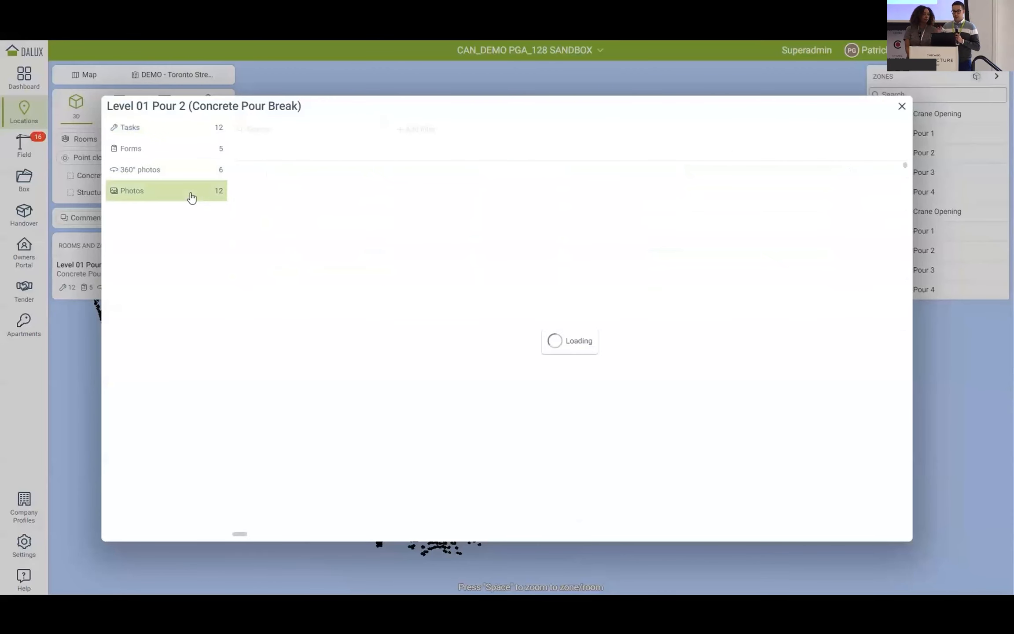
pyautogui.click(131, 190)
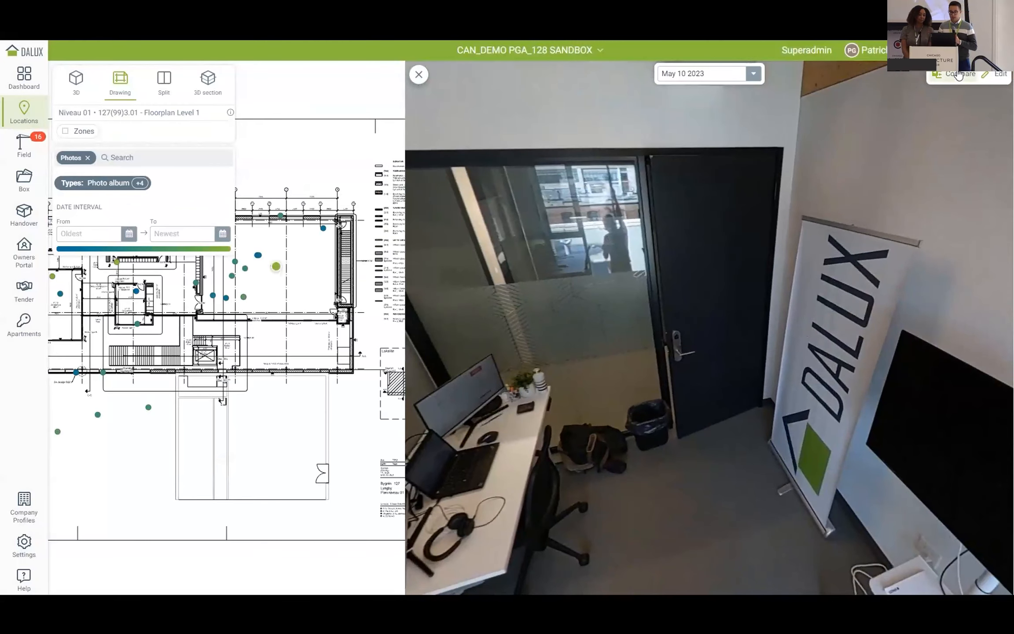
# - Start a new Division 26 - Electrical task from the 360° photo, titled 'Broken Receptacle Plate'
pyautogui.click(960, 73)
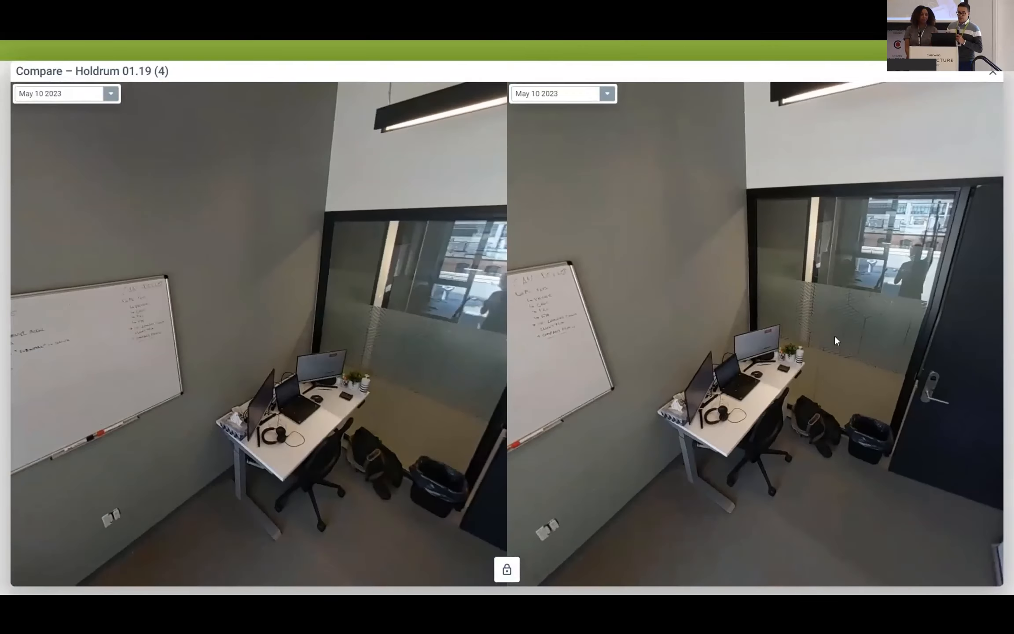
pyautogui.click(111, 94)
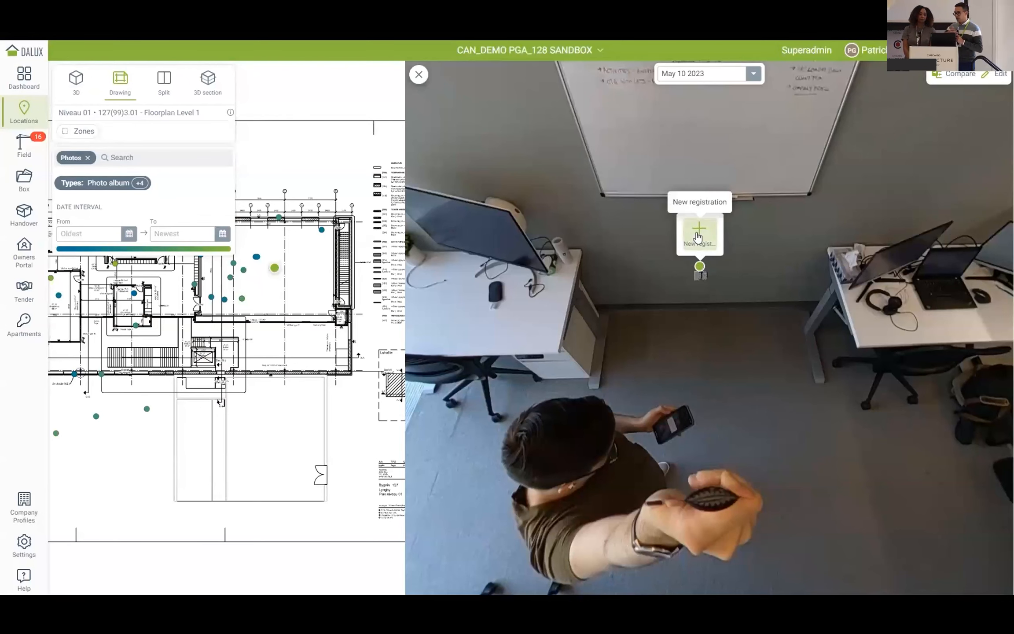
pyautogui.click(700, 229)
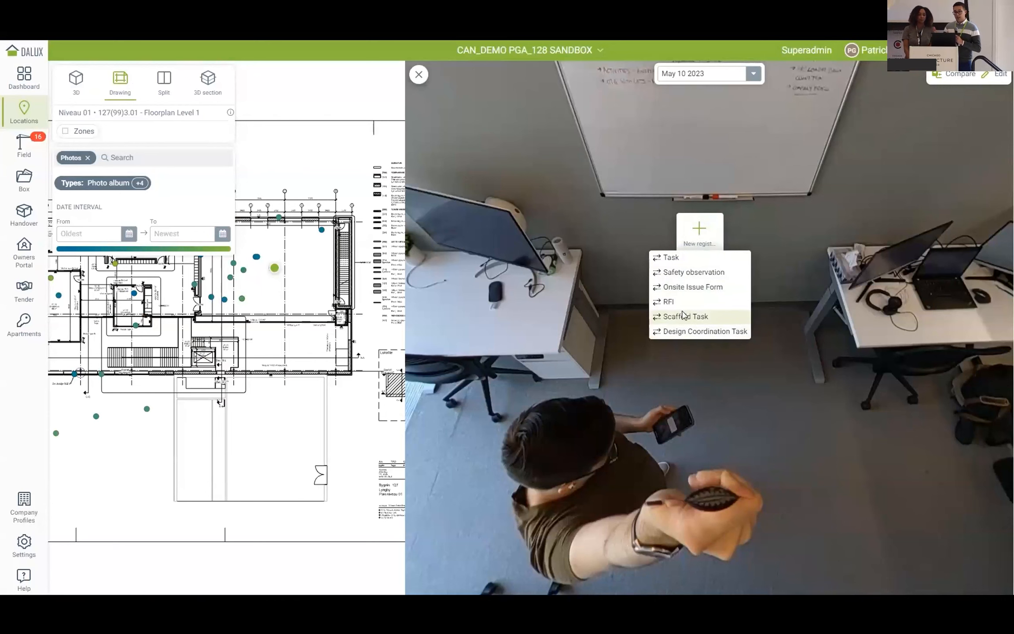
pyautogui.click(671, 257)
pyautogui.write('Broken Receptacle Pla')
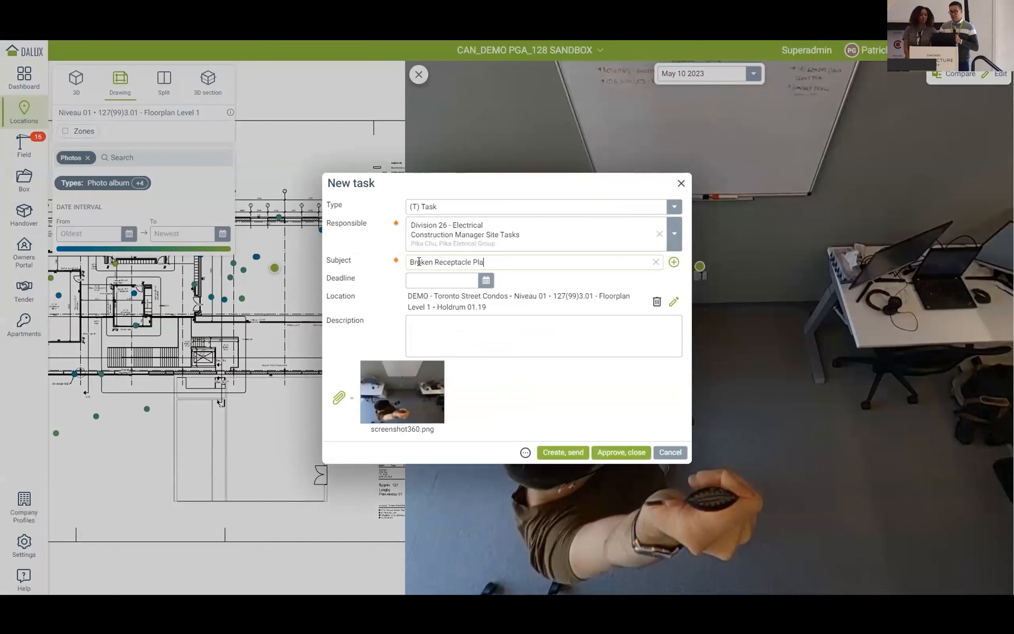
# - Enter 'Please Fix' as the task description
pyautogui.click(486, 280)
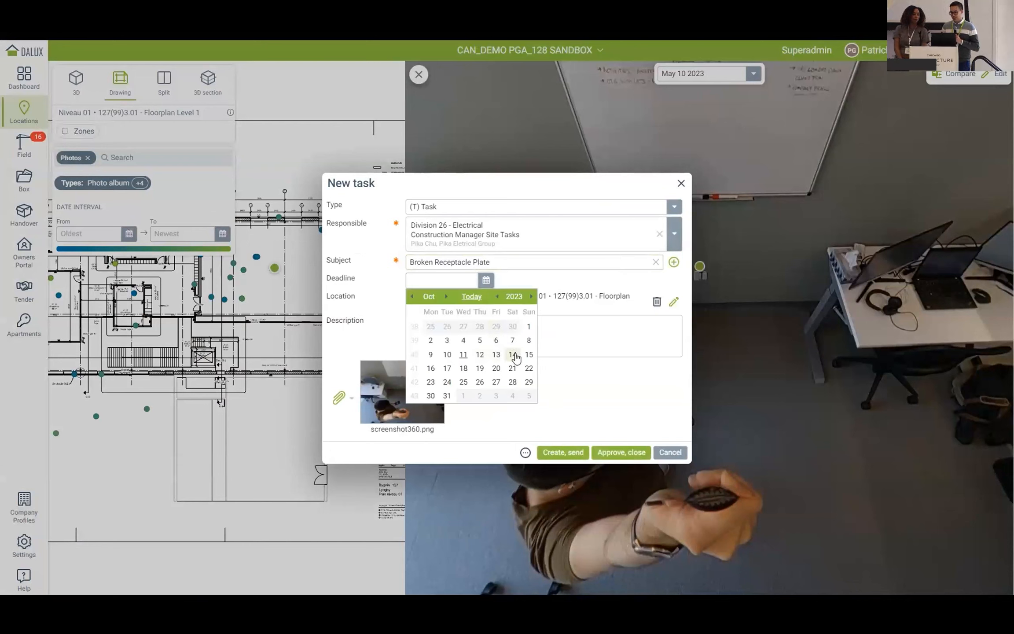
pyautogui.click(512, 381)
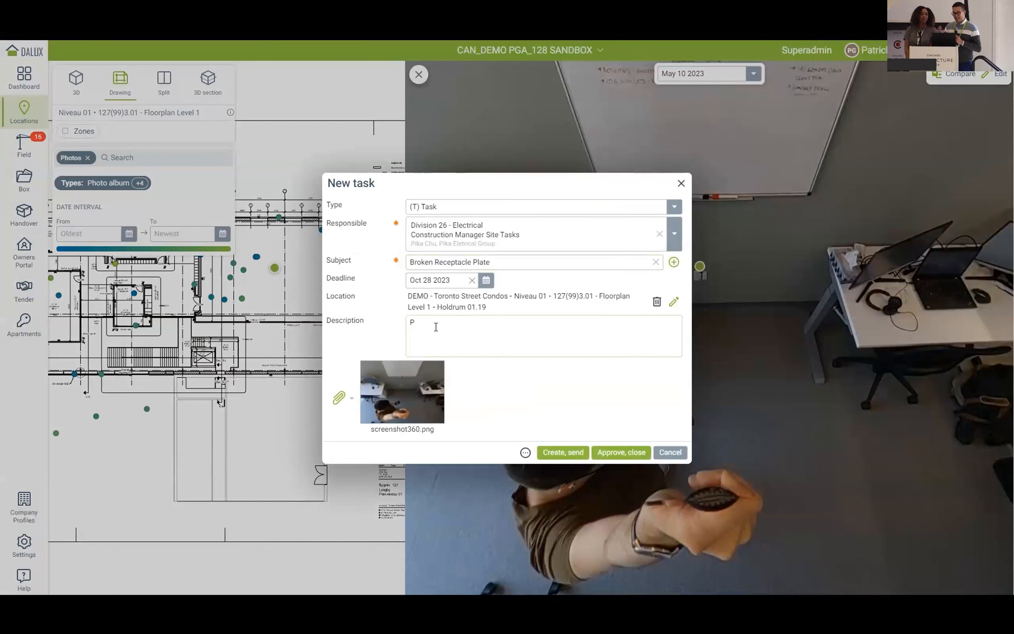
pyautogui.write('lease Fix')
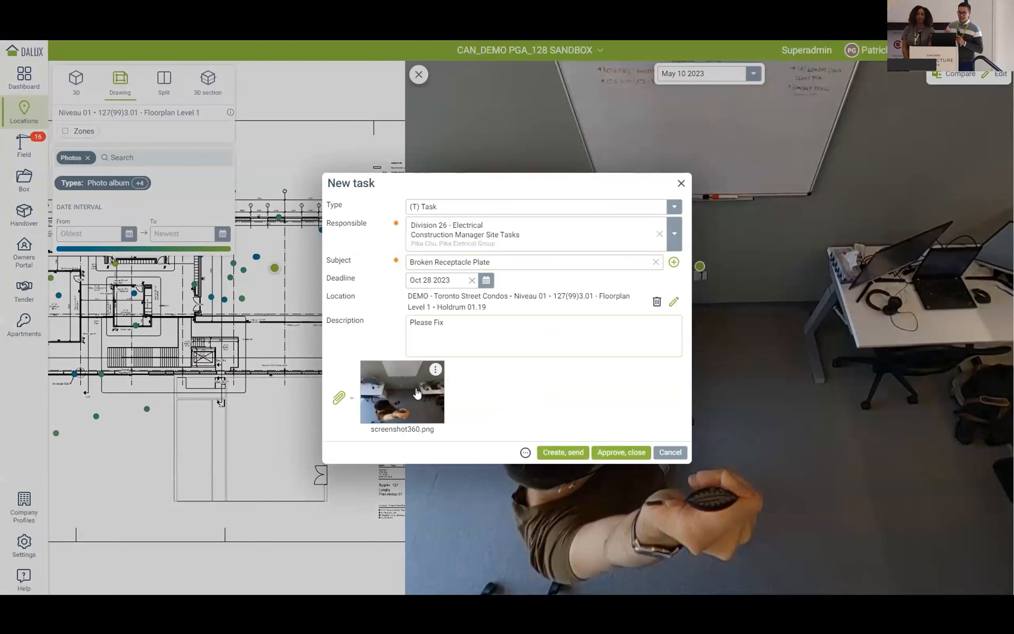
# - Annotate the attached 360° screenshot with an arrow, save it, and create and send the task
pyautogui.click(402, 392)
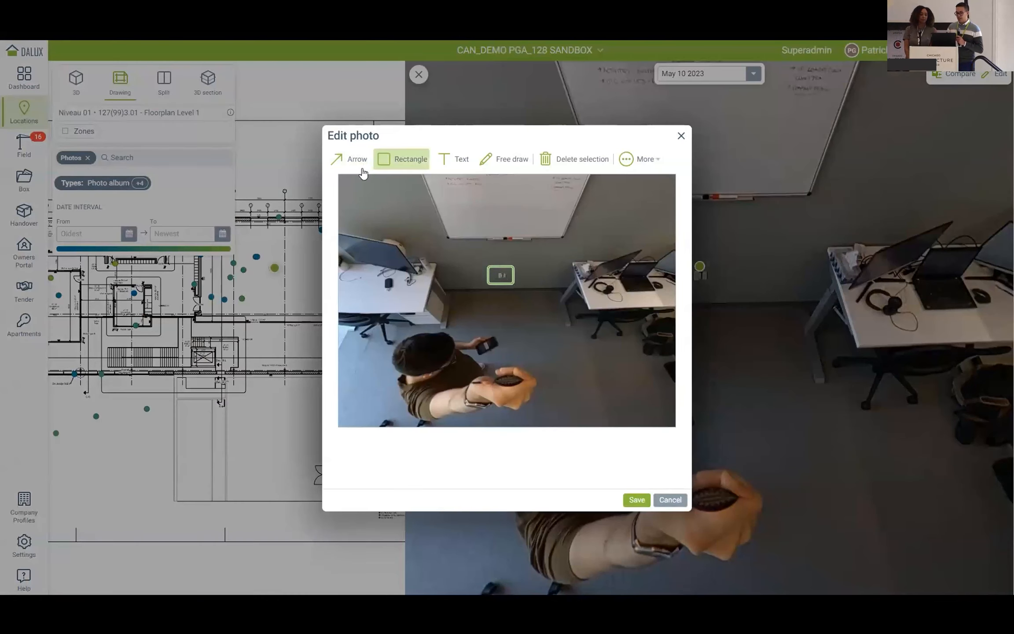
pyautogui.click(348, 159)
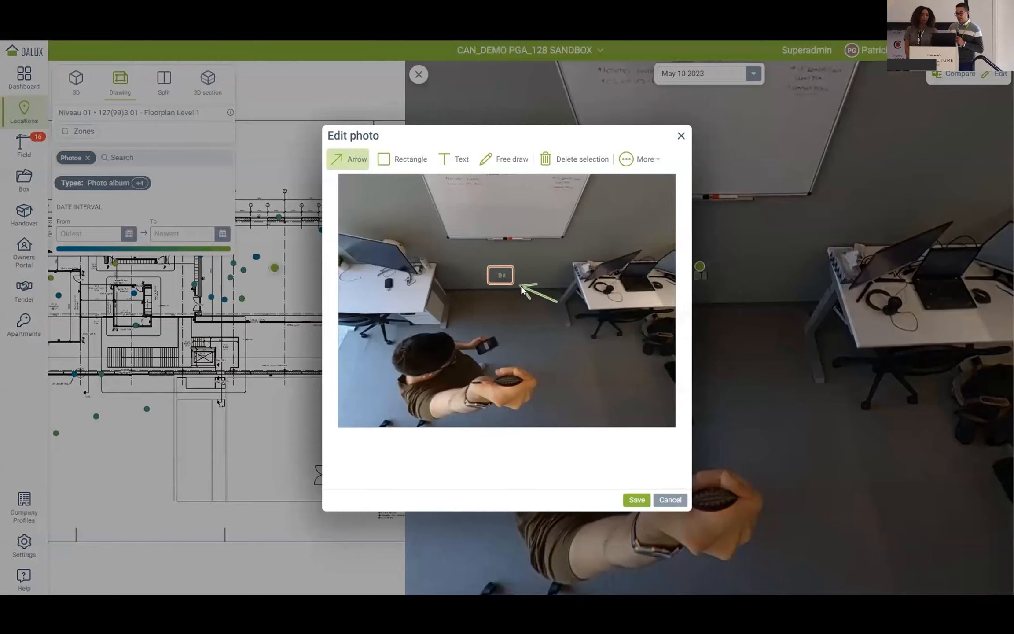
pyautogui.click(637, 500)
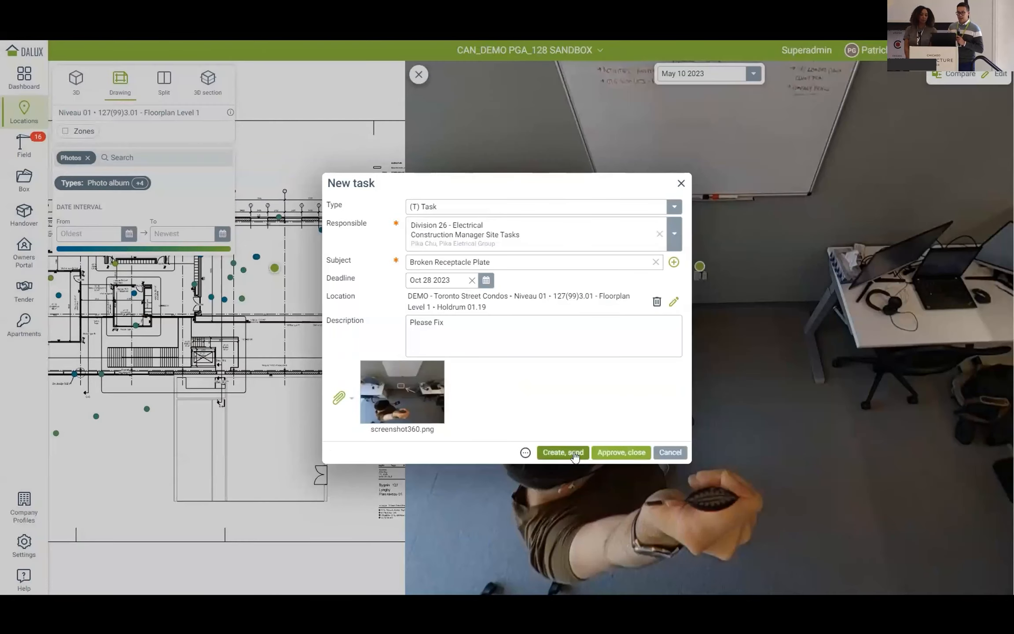
pyautogui.click(562, 452)
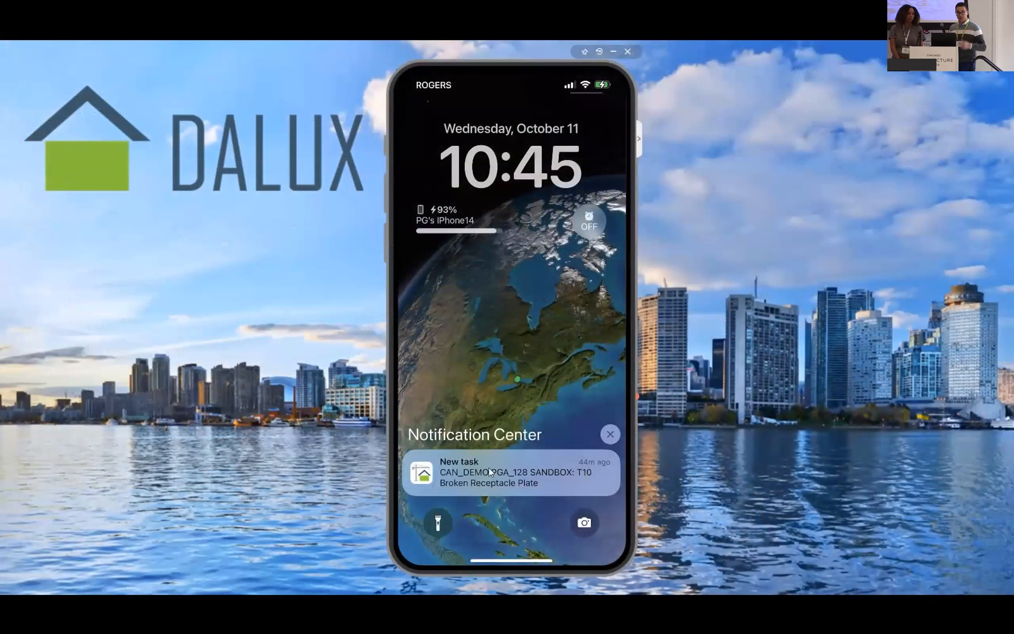
# - Open task T10 on the phone, review its details, photo and actions, then show the 3D model
pyautogui.click(516, 479)
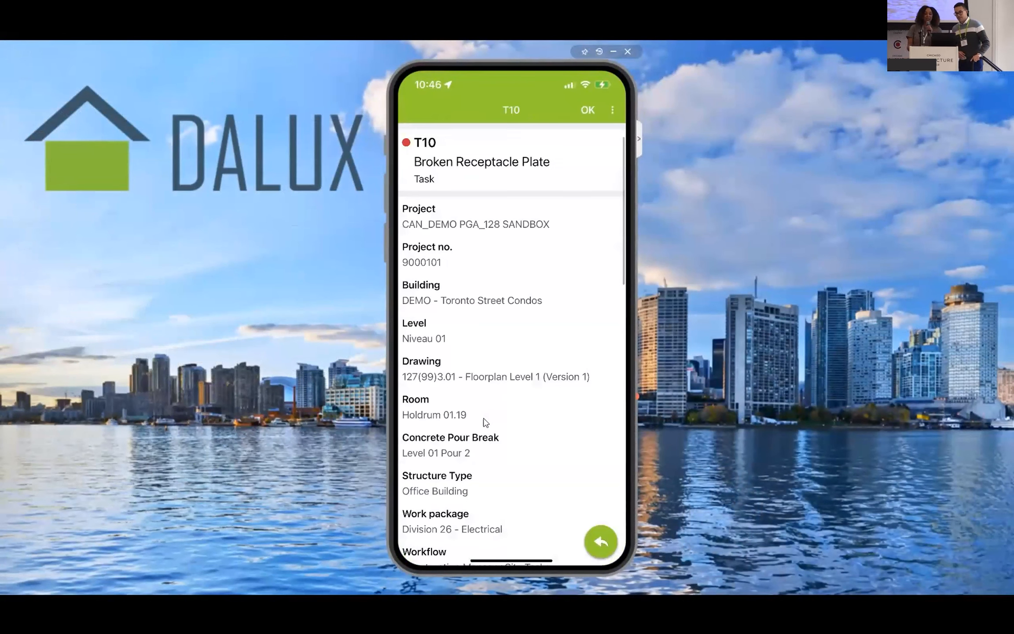
pyautogui.scroll(-3)
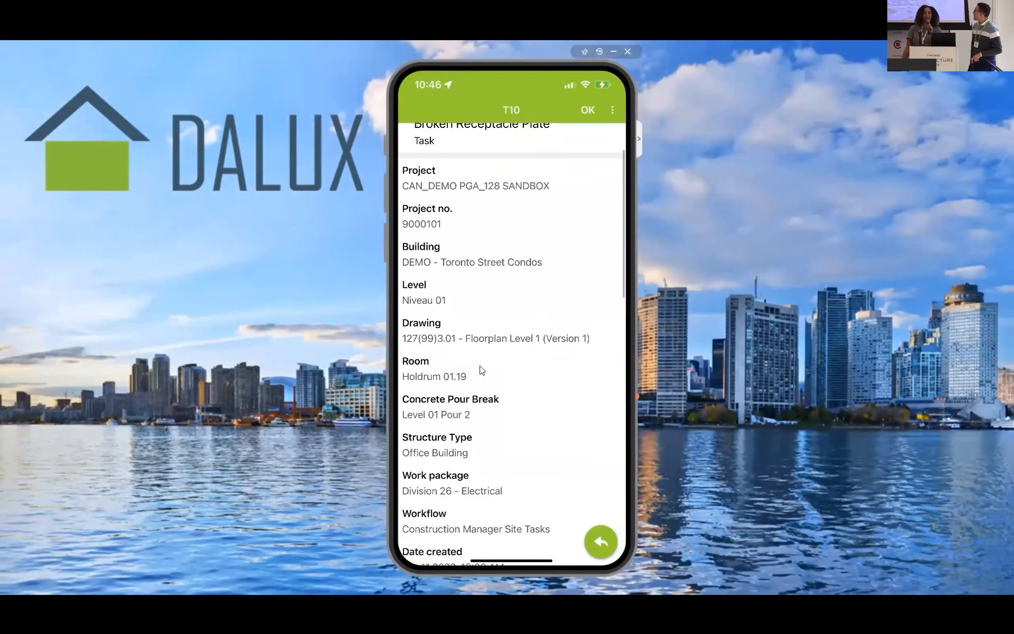
pyautogui.scroll(-3)
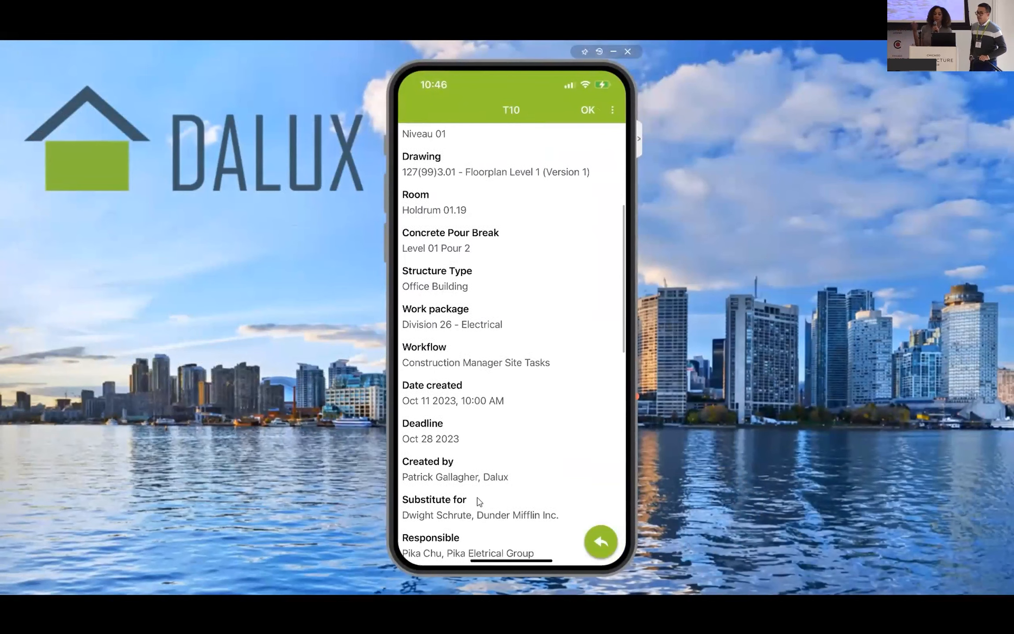
pyautogui.scroll(-3)
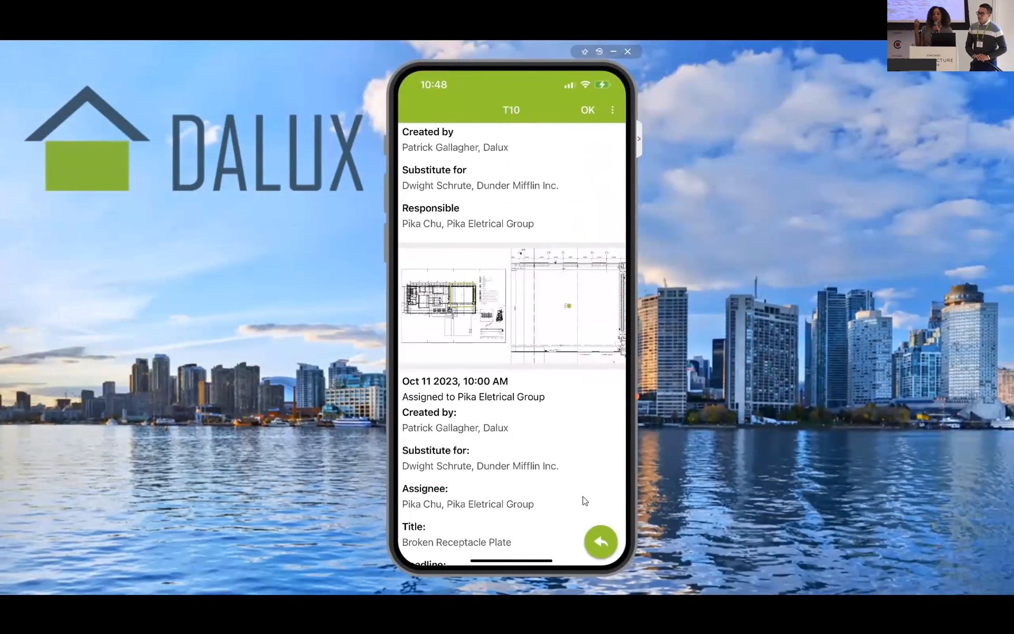
pyautogui.click(446, 310)
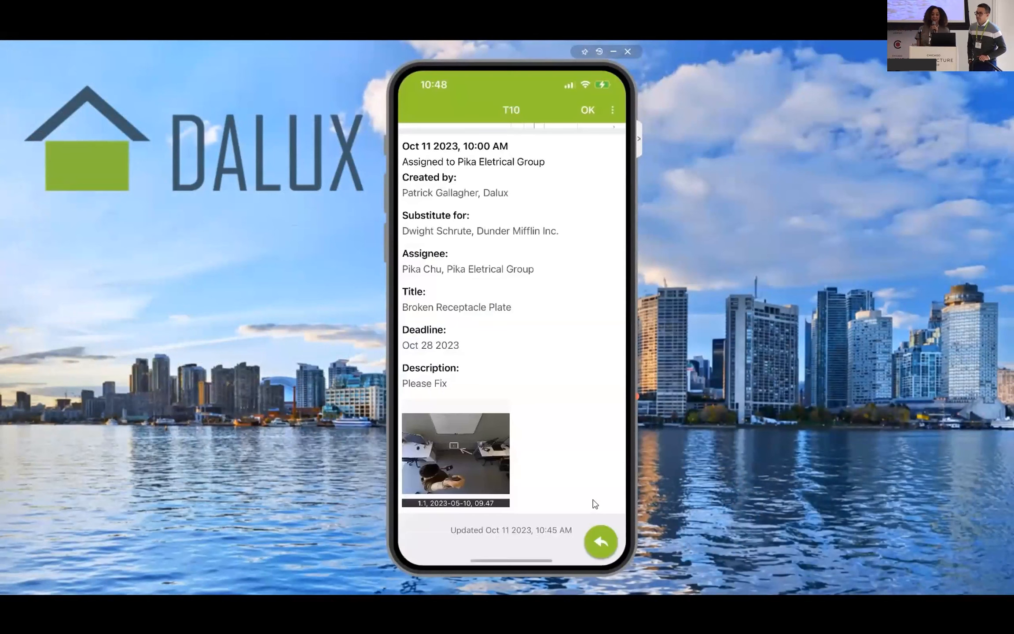
pyautogui.click(601, 542)
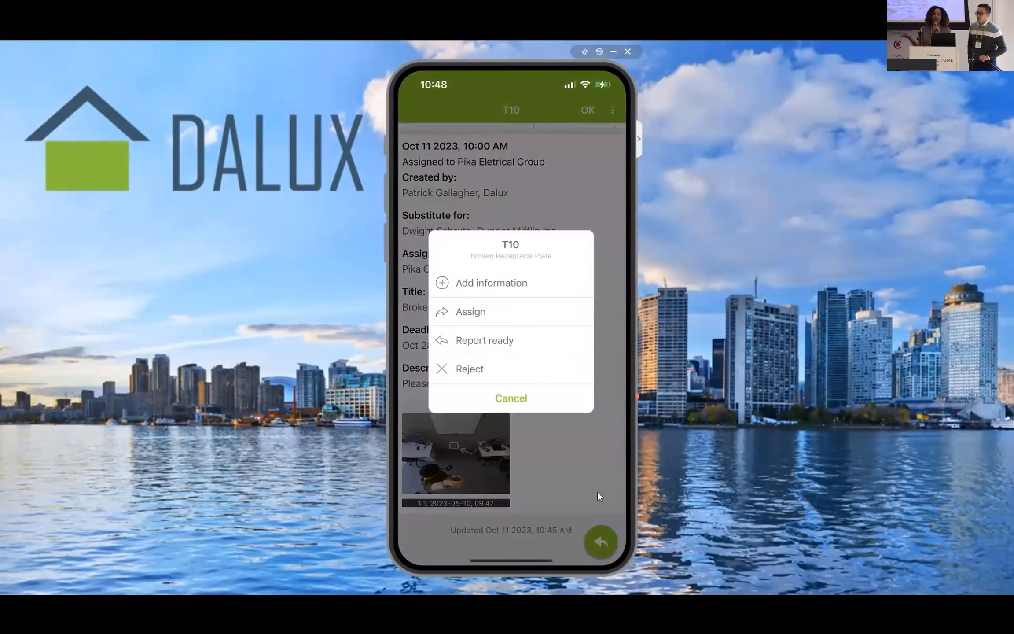
pyautogui.click(485, 340)
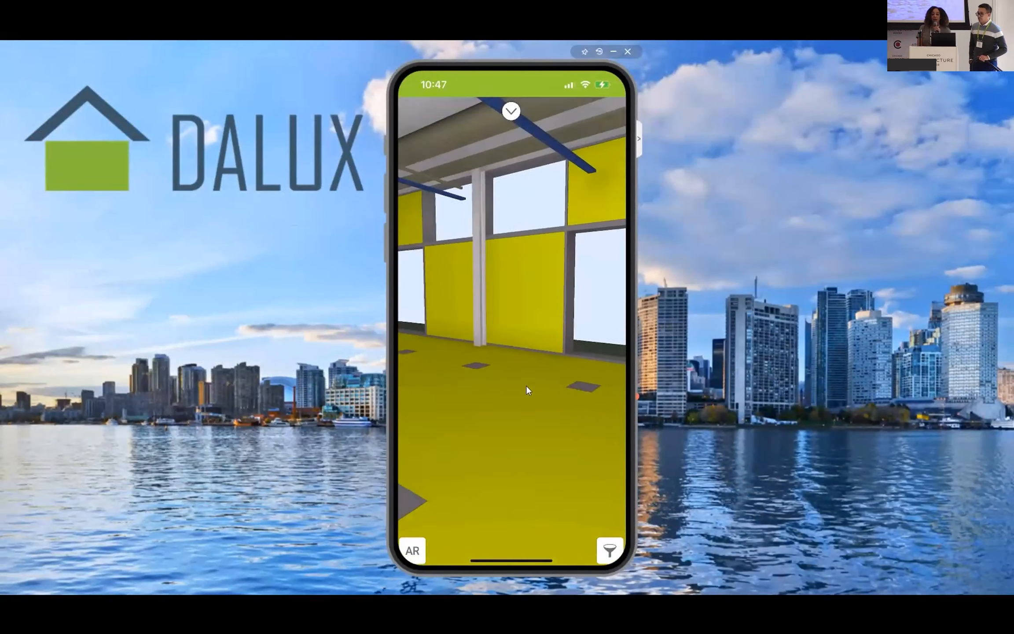
# - Show the floor plan beside the 3D model, then return to the project Home inbox
pyautogui.click(468, 341)
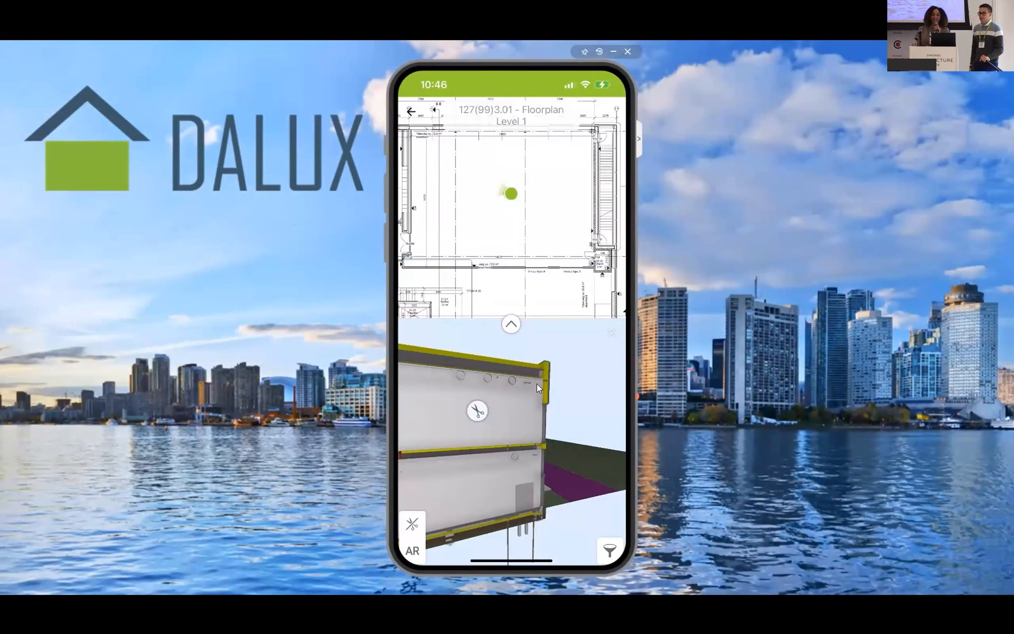
pyautogui.click(511, 325)
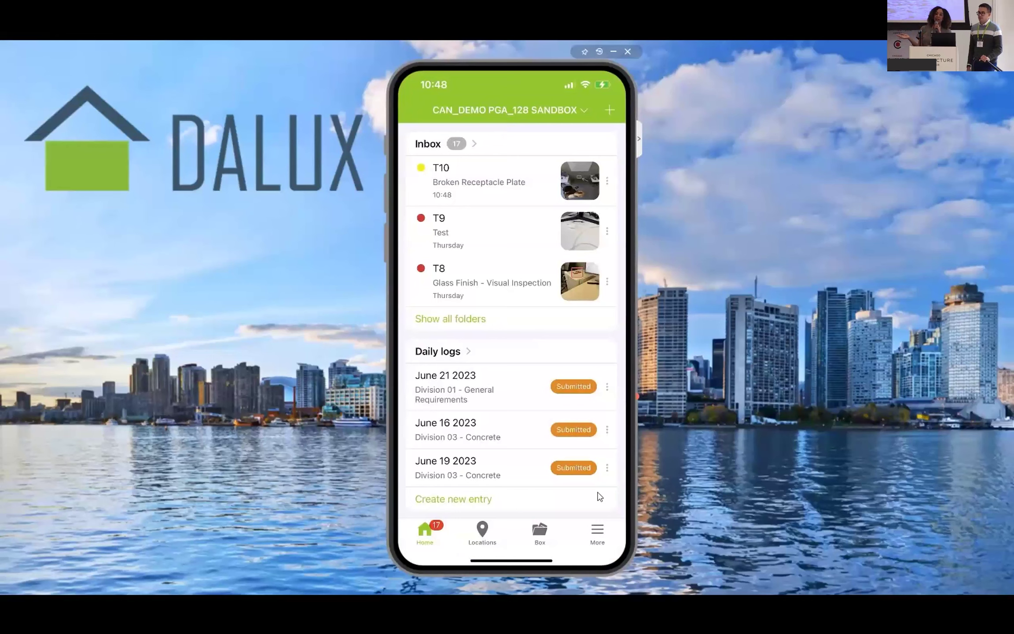
# - Open Locations and the floor plan task list, then select the Level 01 Pour 2 zone
pyautogui.scroll(-3)
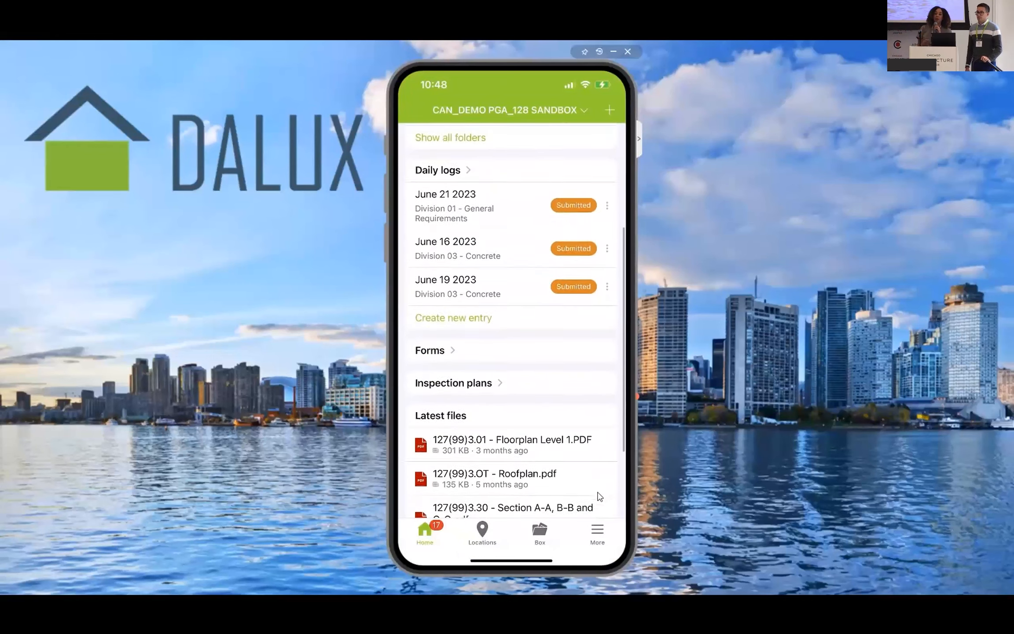
pyautogui.click(482, 535)
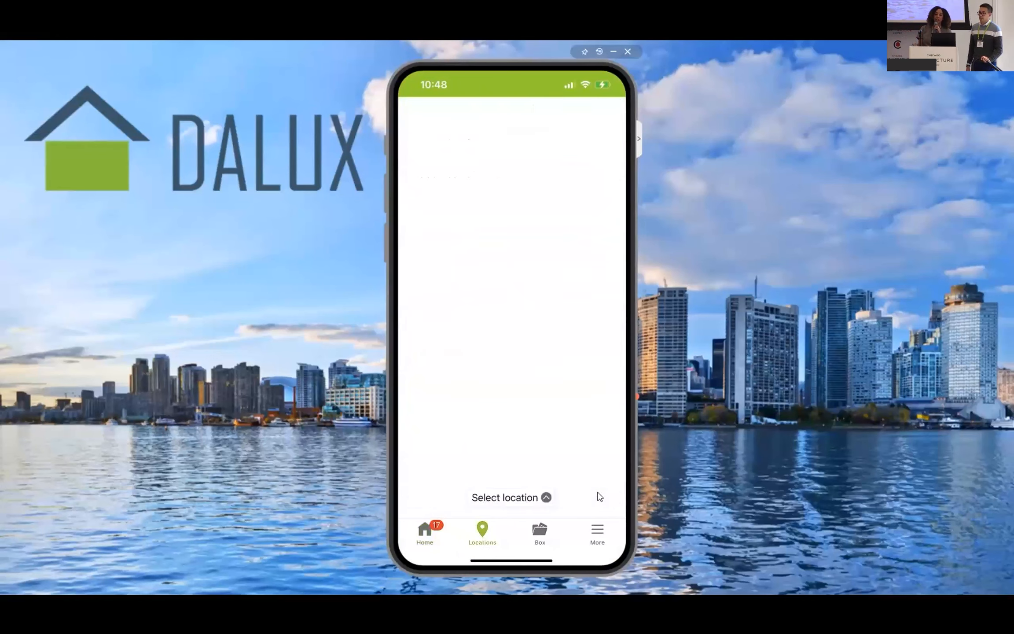
pyautogui.click(511, 497)
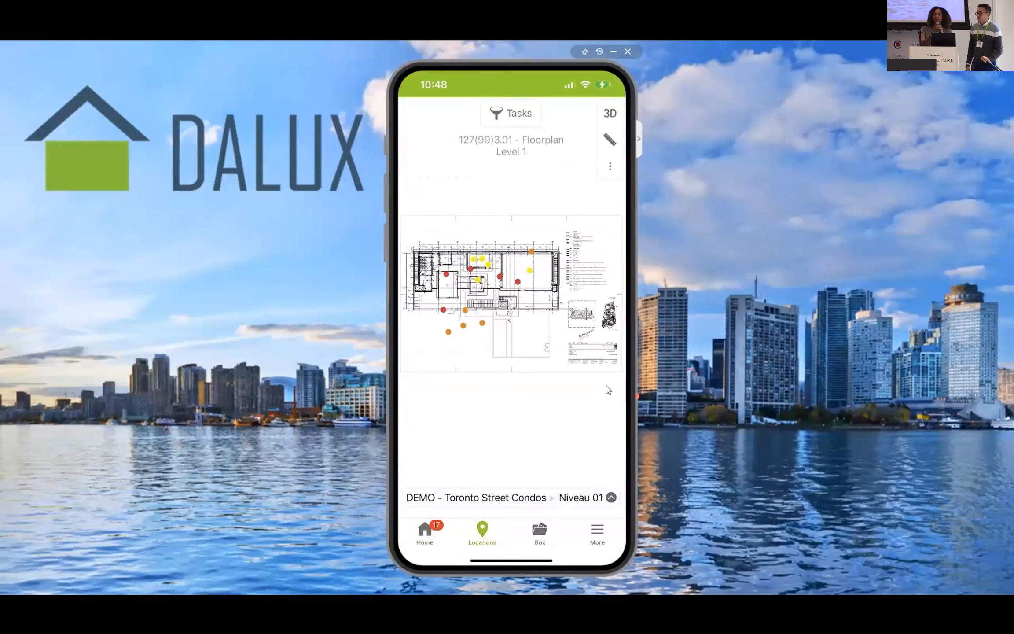
pyautogui.moveTo(480, 343)
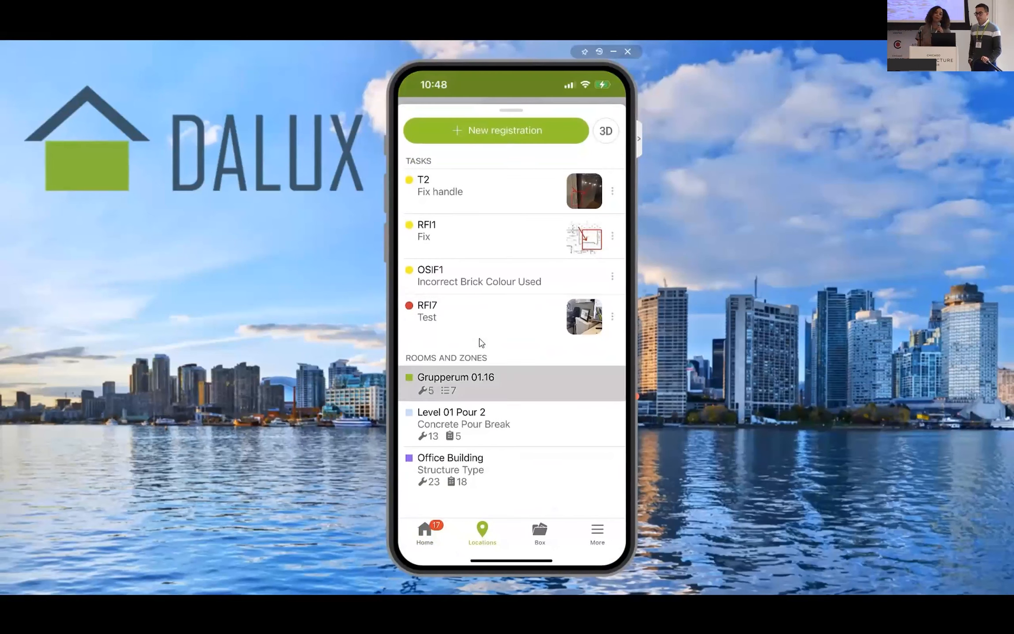
pyautogui.click(451, 412)
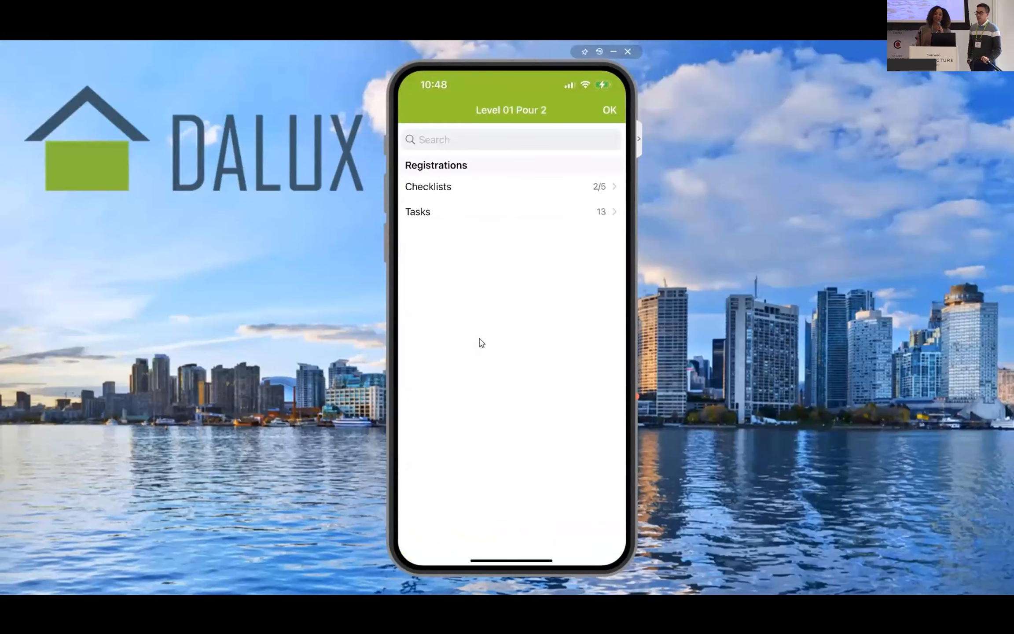